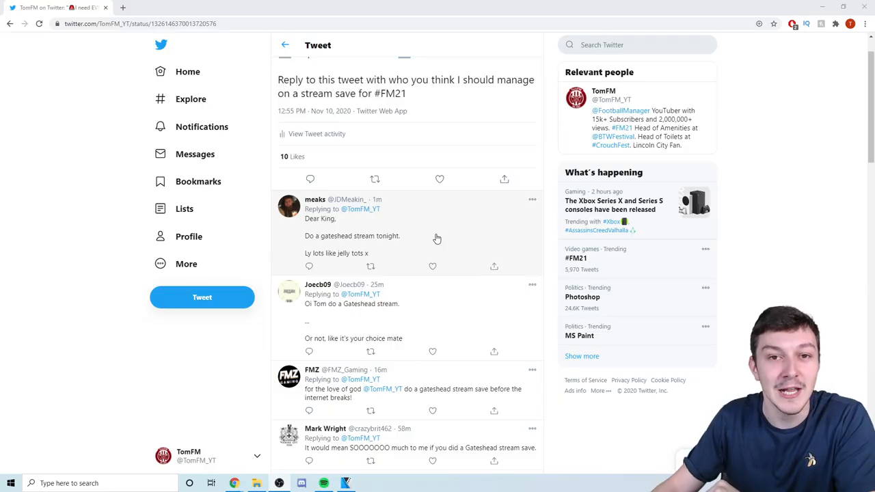
Scroll down through the replies voting on the save, past the Gateshead career screenshot.
scroll("down", 3)
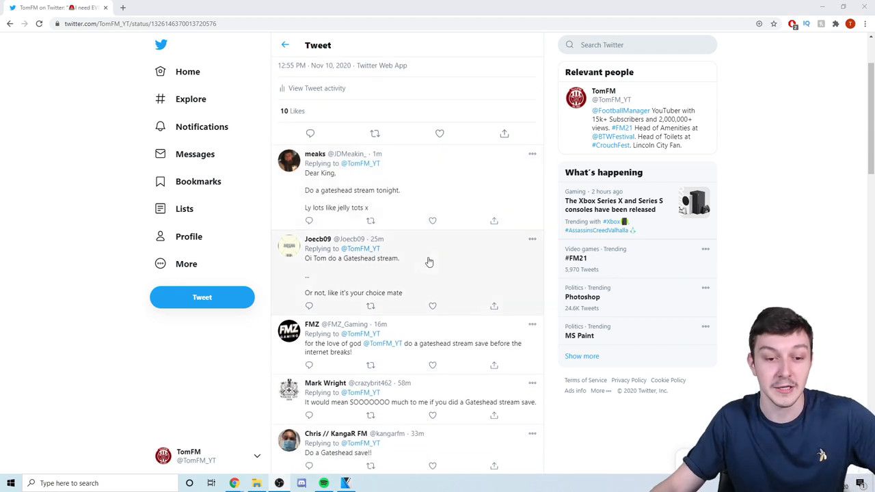
scroll("down", 3)
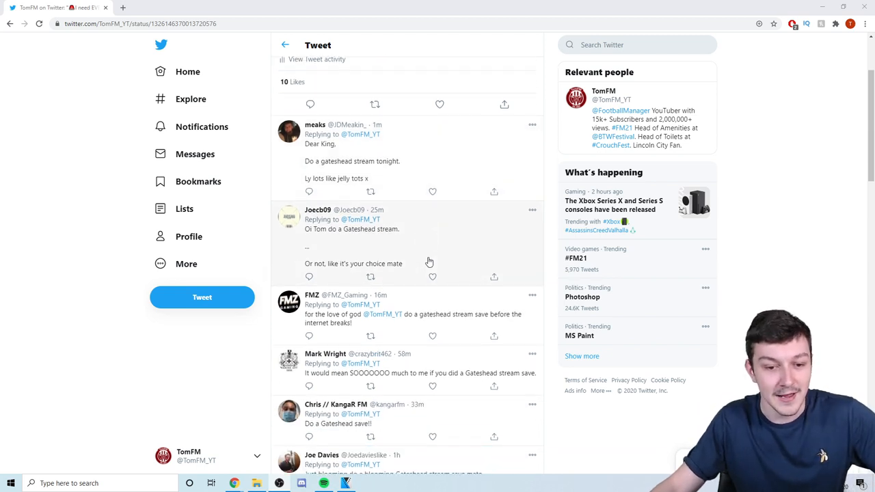
scroll("down", 3)
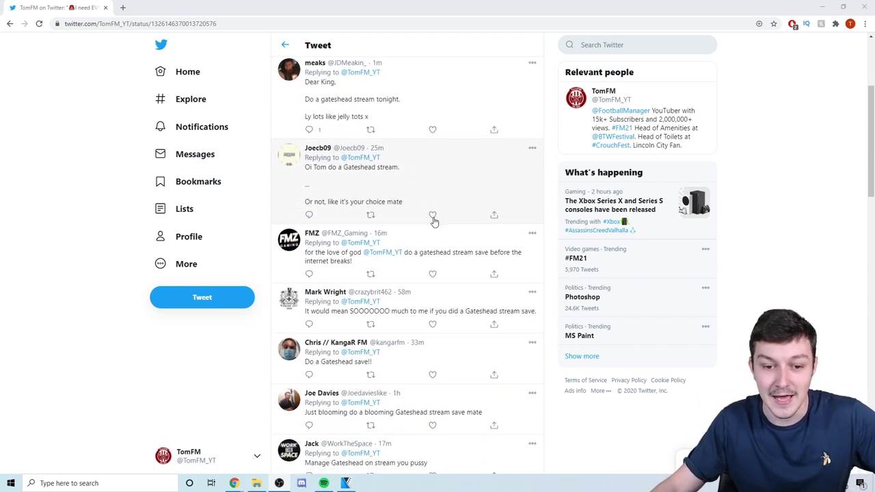
mouse_move(486, 260)
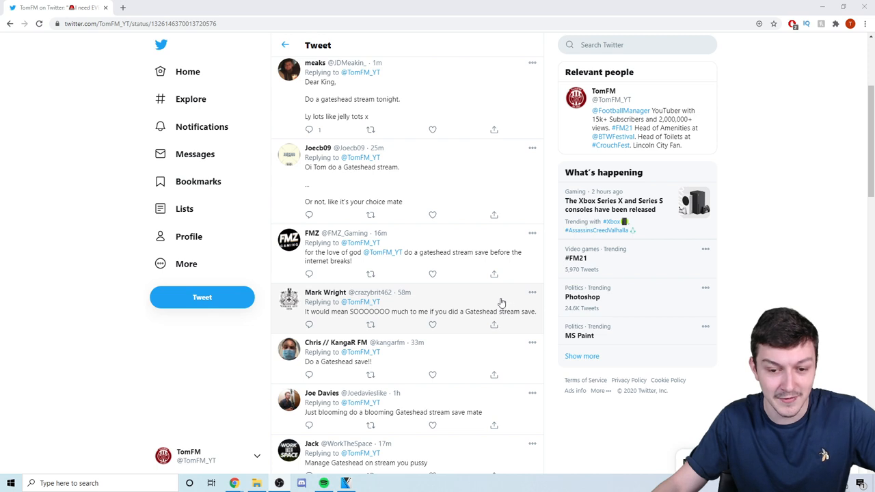
scroll("down", 3)
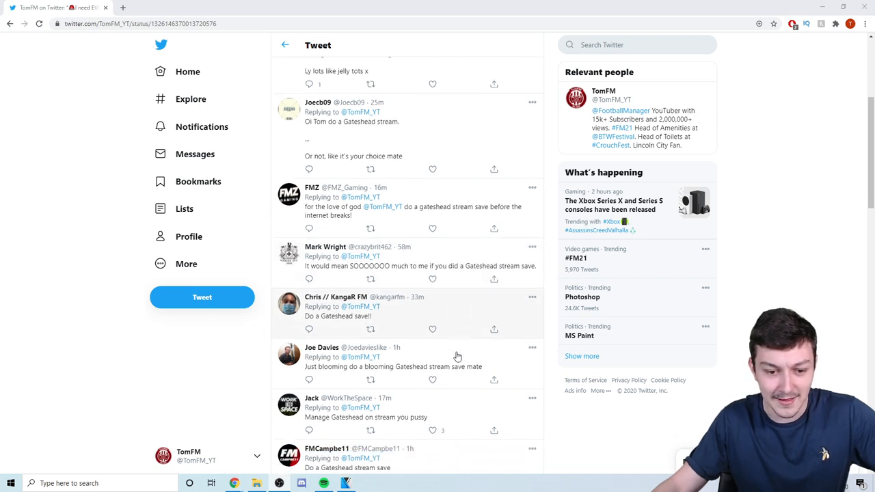
scroll("down", 3)
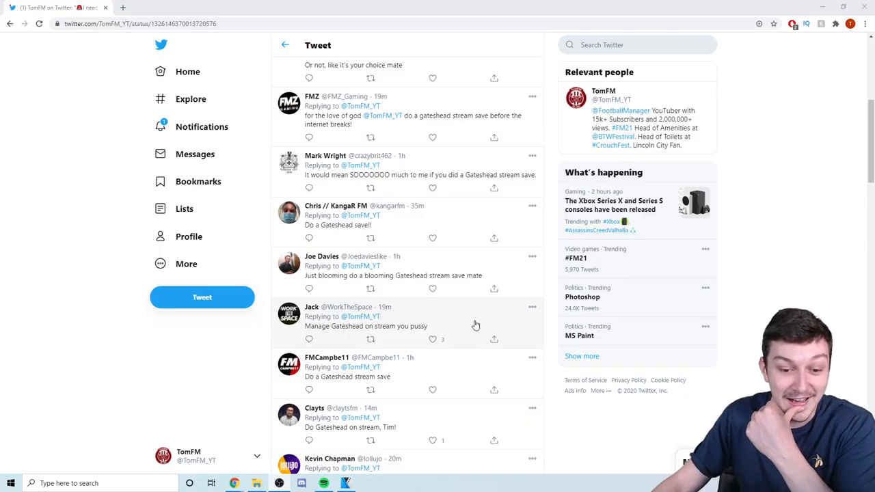
scroll("down", 3)
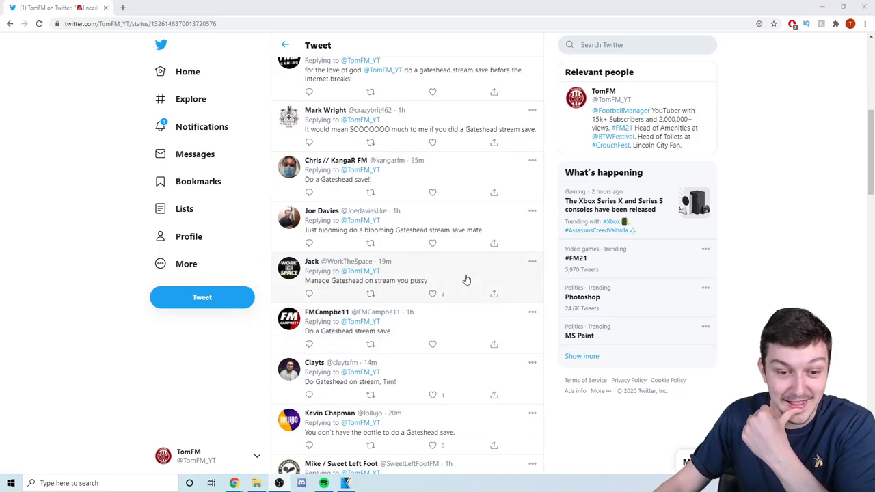
scroll("down", 3)
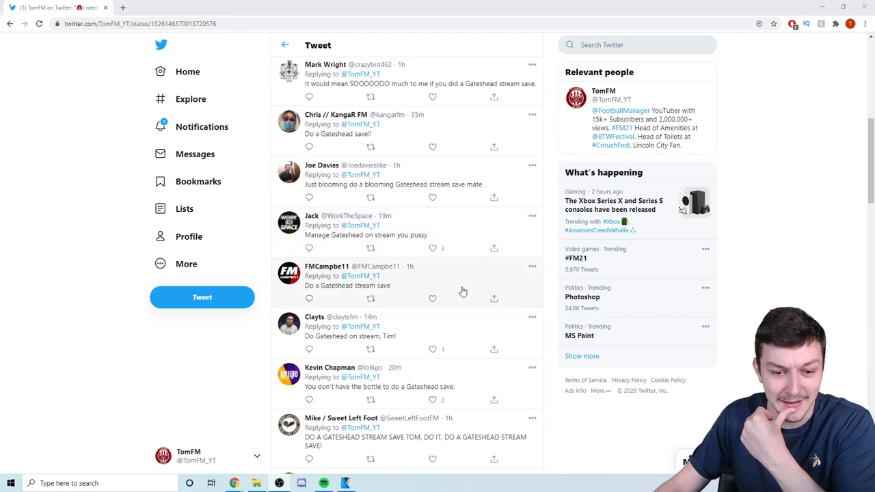
scroll("down", 3)
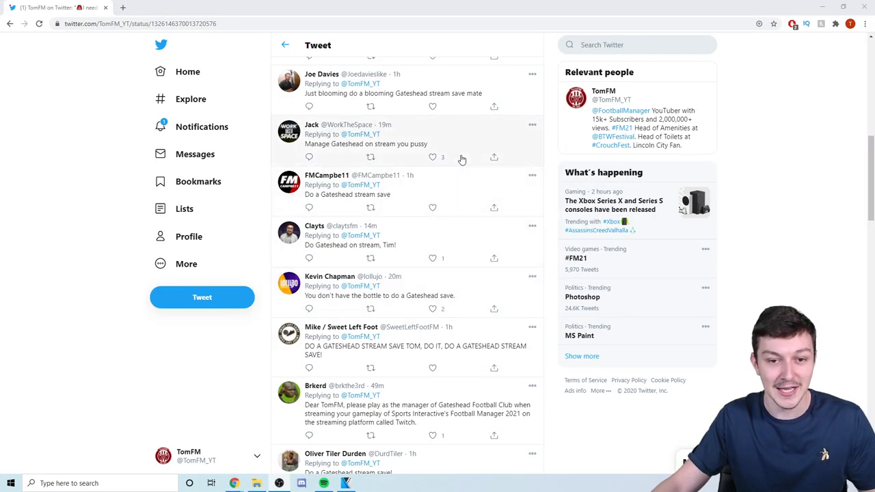
scroll("down", 3)
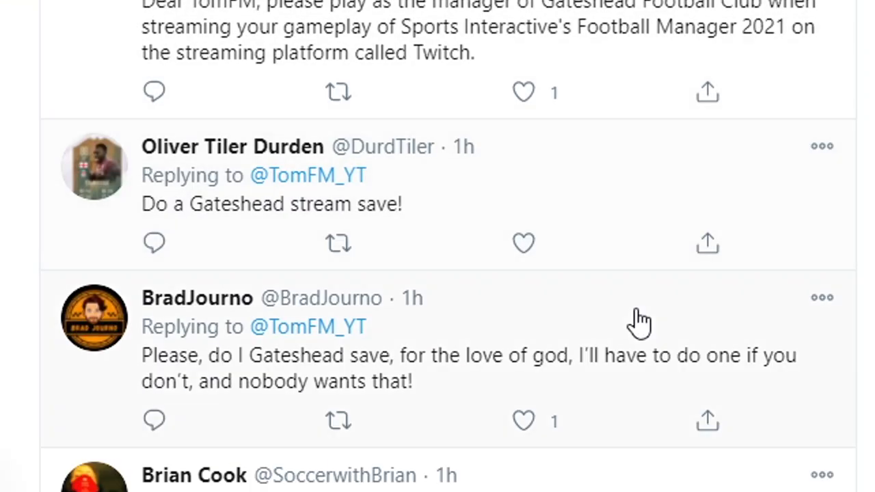
scroll("down", 3)
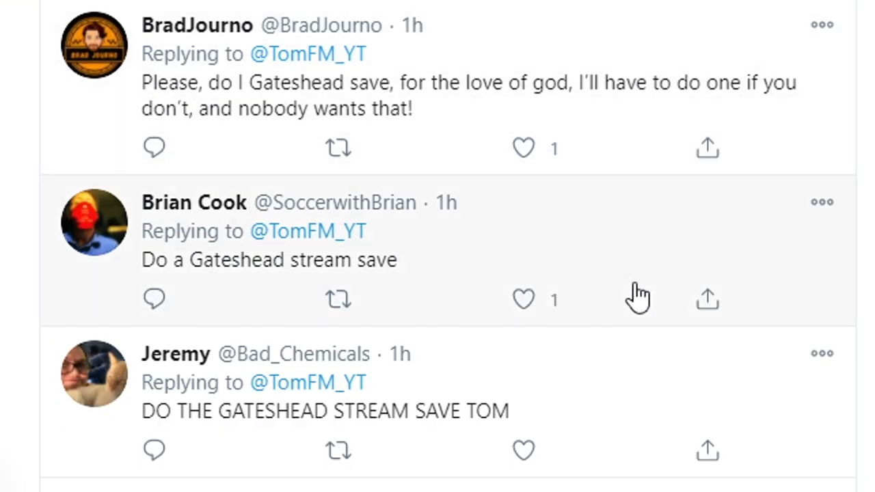
scroll("down", 3)
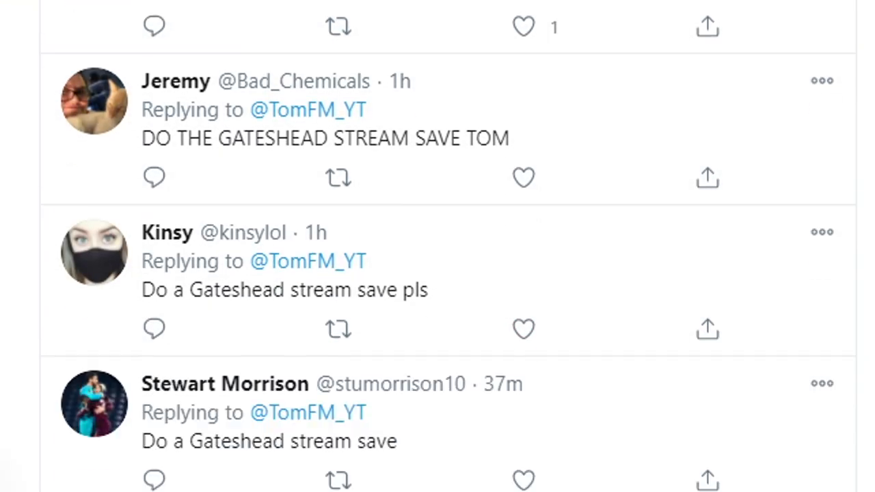
scroll("down", 3)
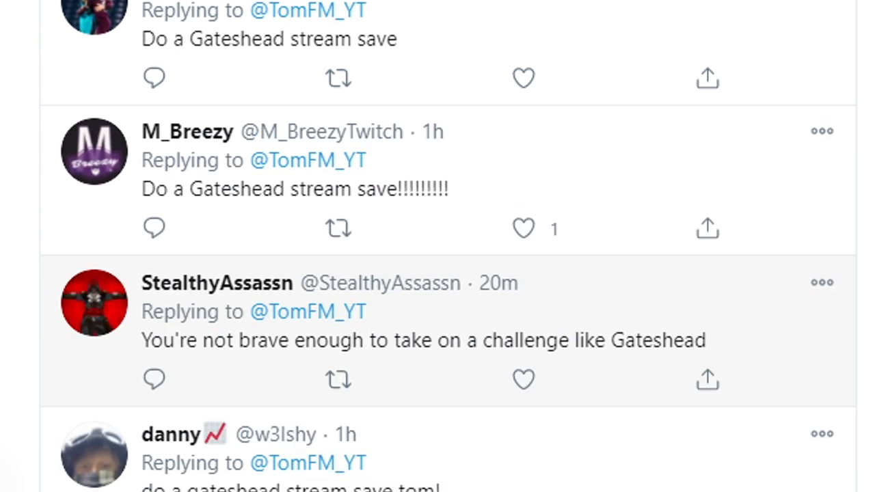
scroll("down", 3)
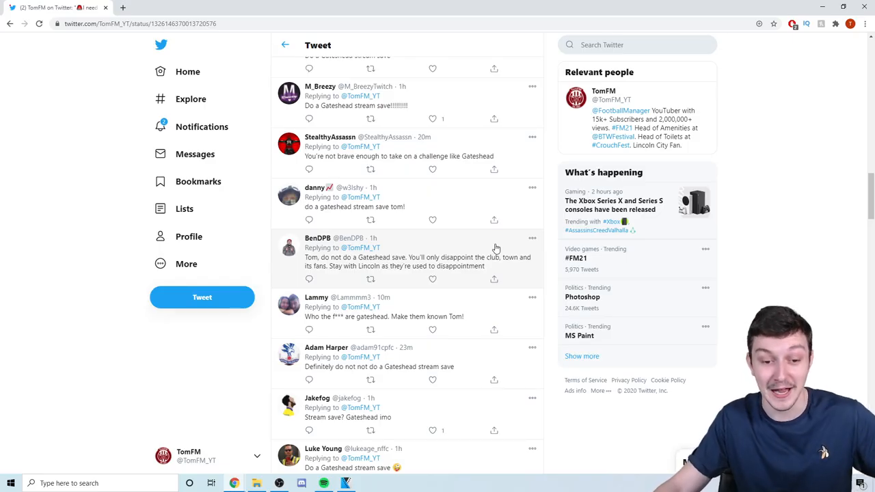
scroll("down", 3)
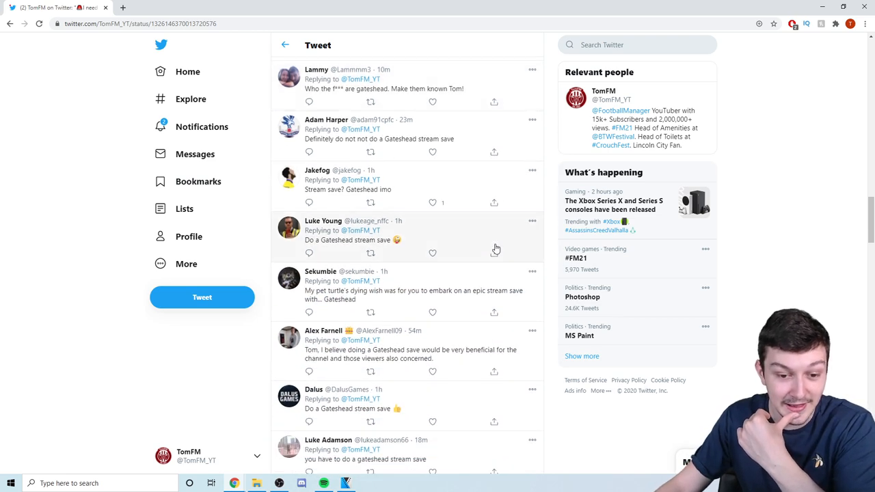
scroll("down", 3)
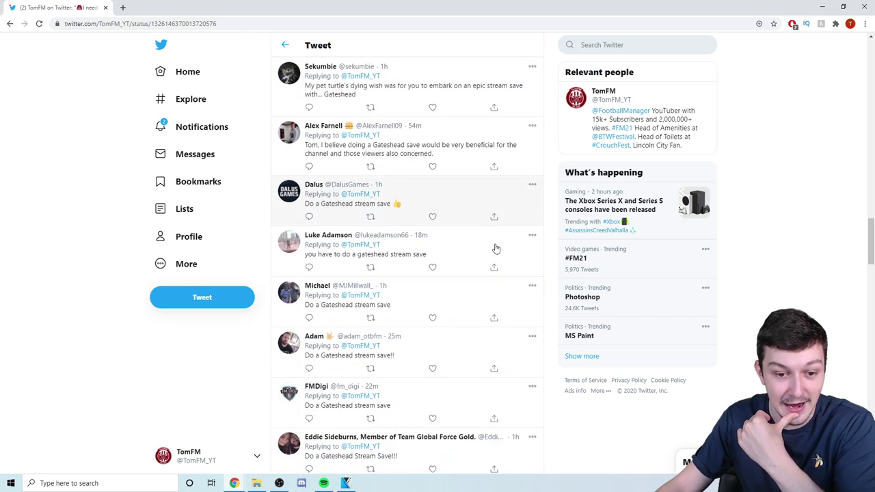
scroll("down", 3)
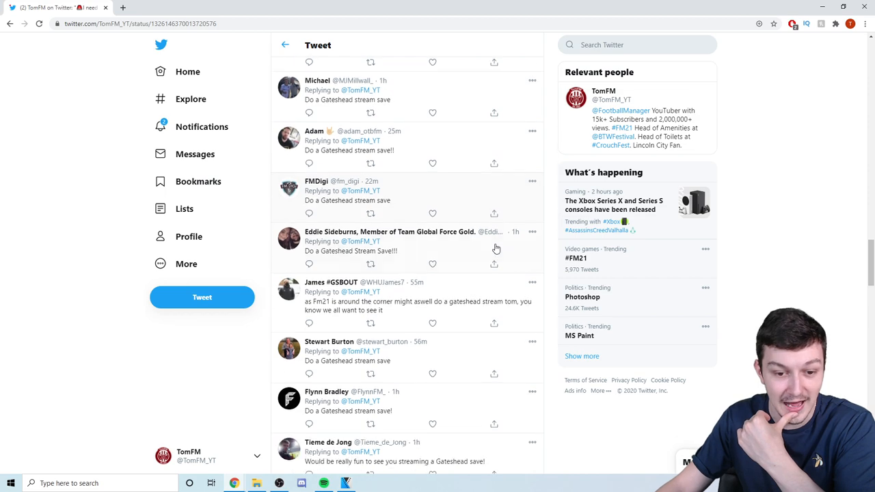
scroll("down", 3)
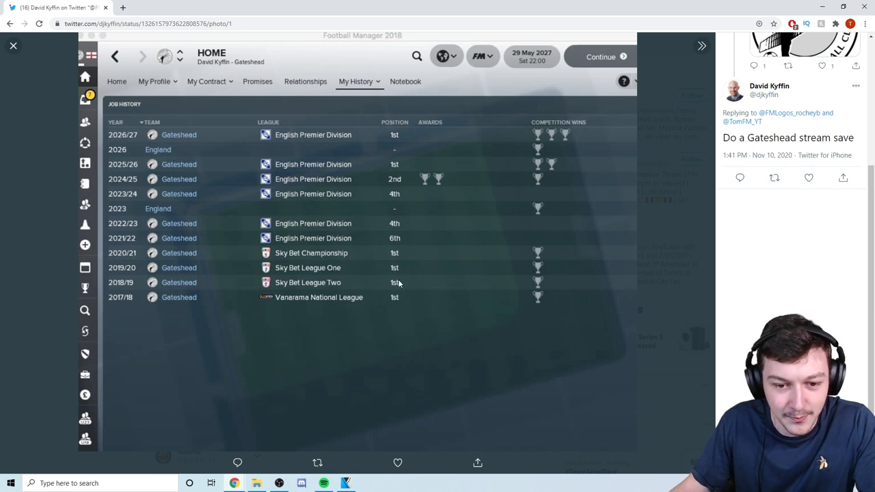
mouse_move(398, 259)
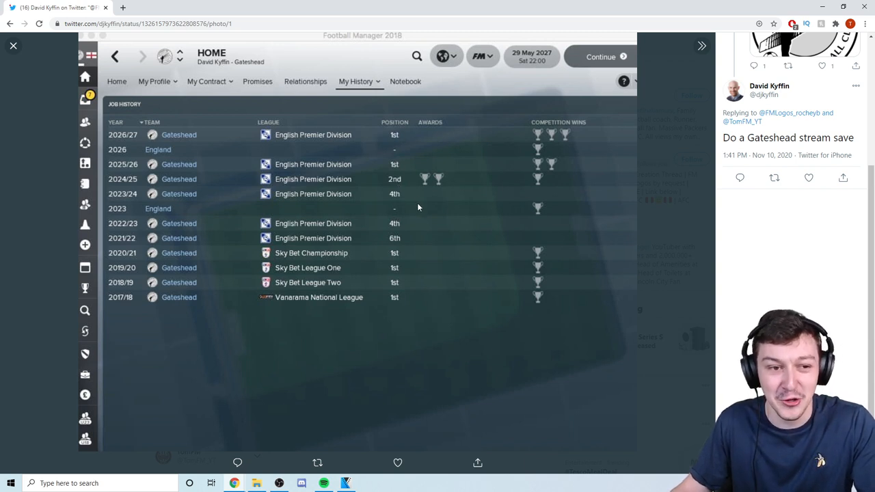
mouse_move(357, 266)
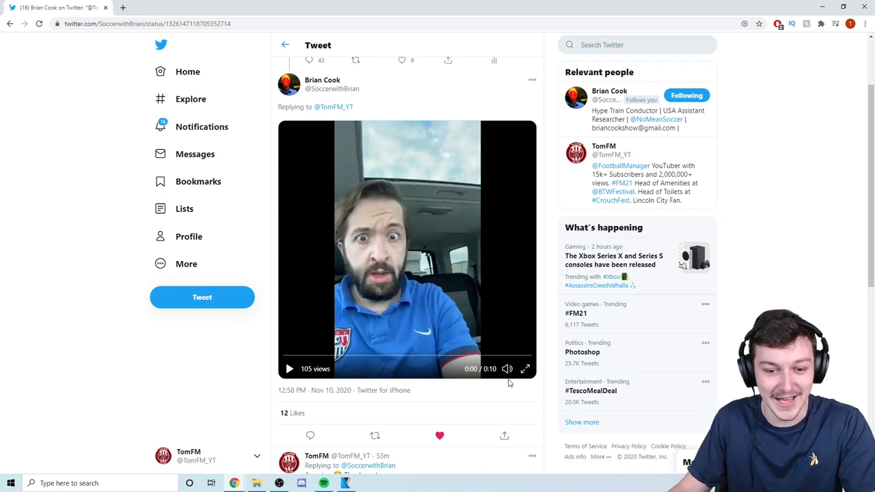
left_click(526, 368)
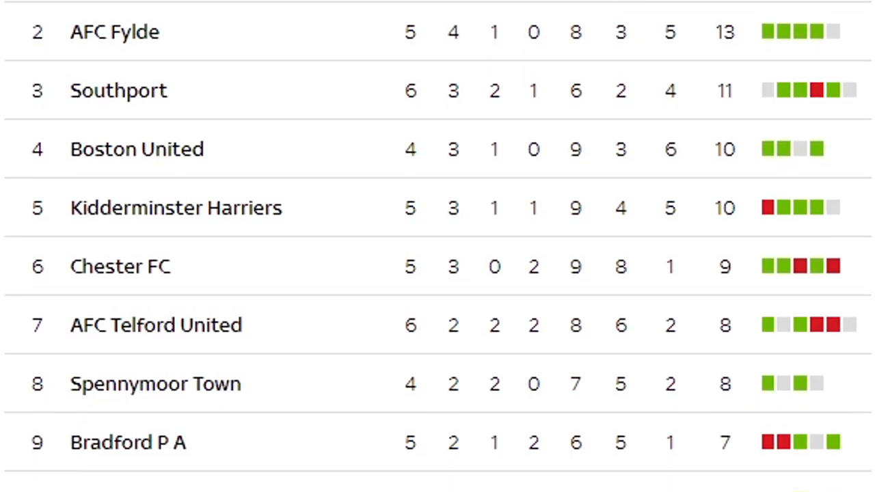
Scroll the league table down past AFC Fylde, Southport and Boston United to lower clubs.
scroll("down", 3)
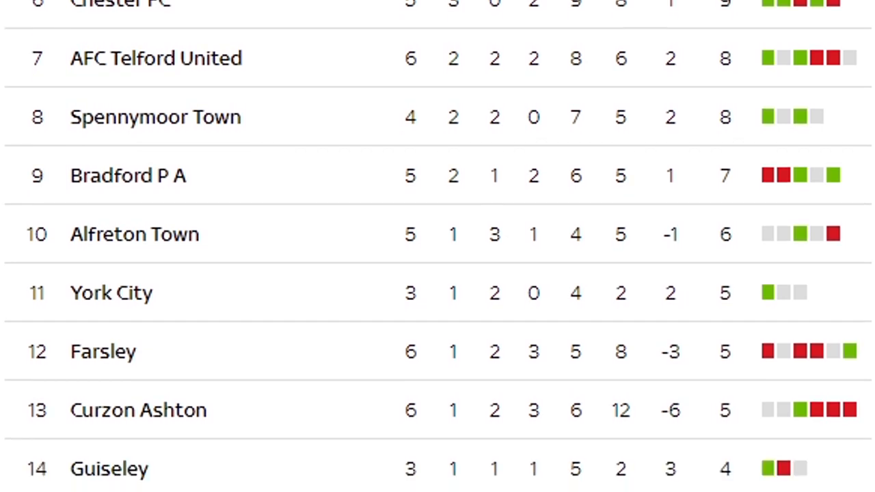